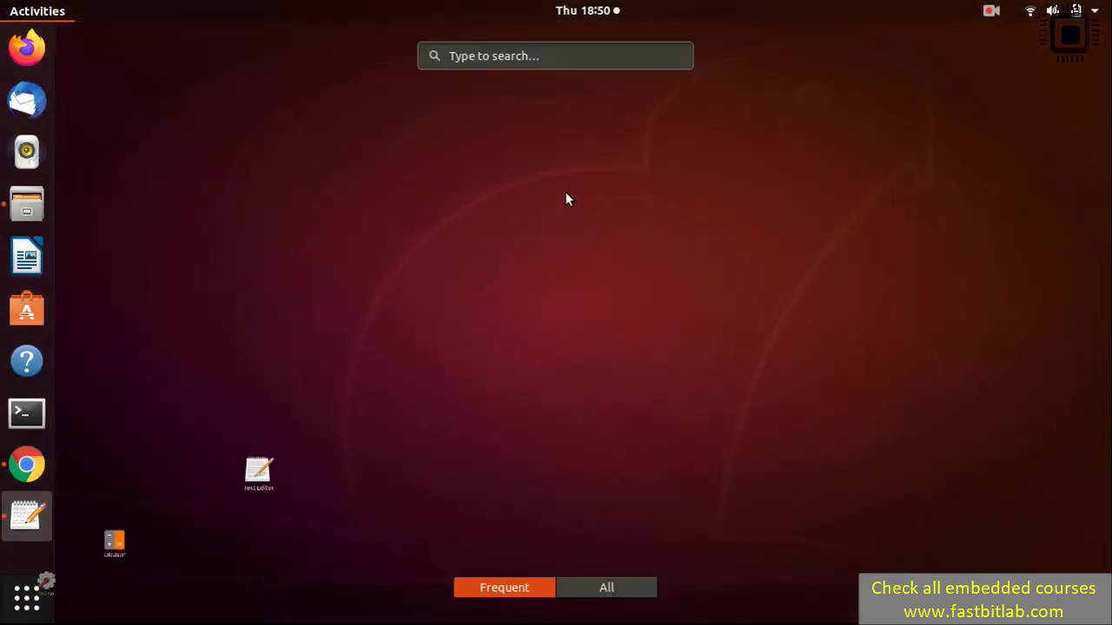
- Launch Terminal from the Activities search by searching 'cmd'
text(cmd)
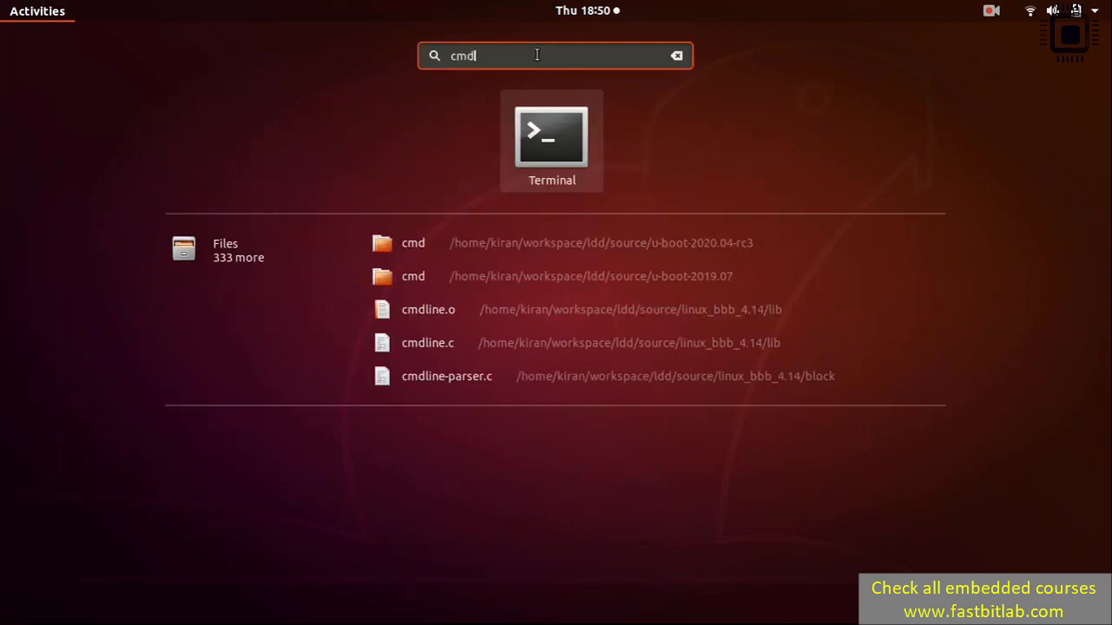
click(552, 139)
text(syd)
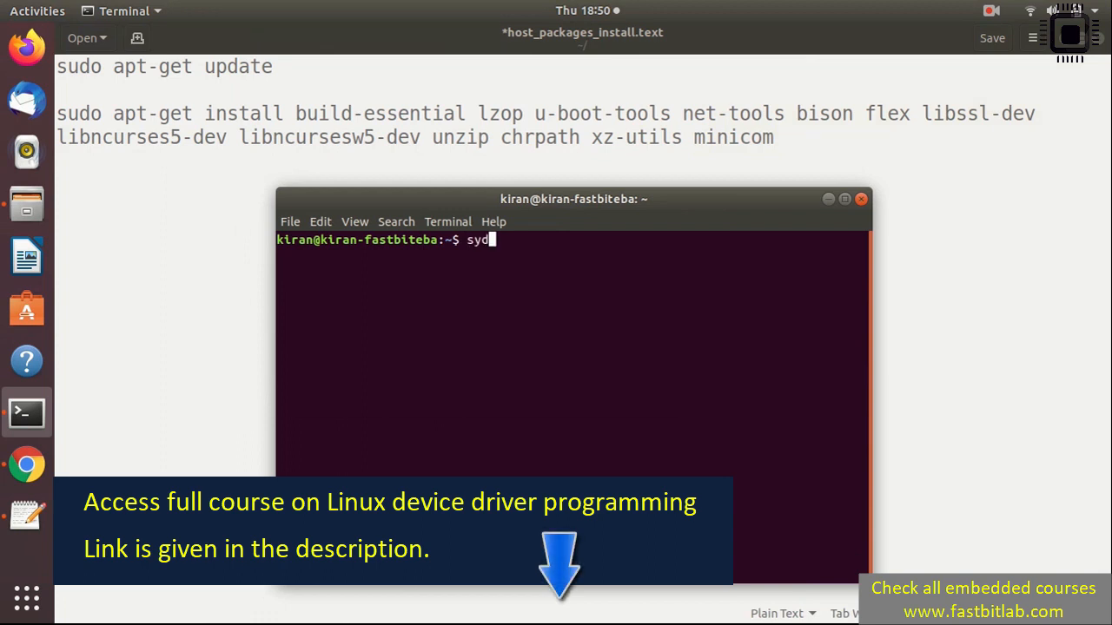
- Run sudo apt-get update and install the host packages including bison, flex, libfl-dev and minicom, confirming with y
text(sudo apt-g)
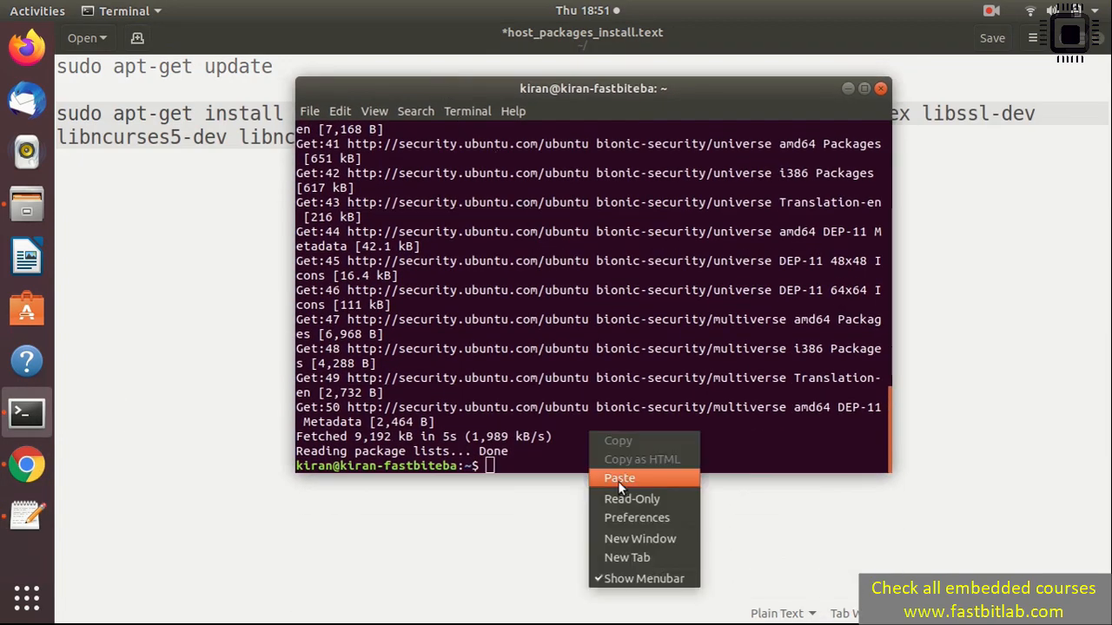
click(619, 478)
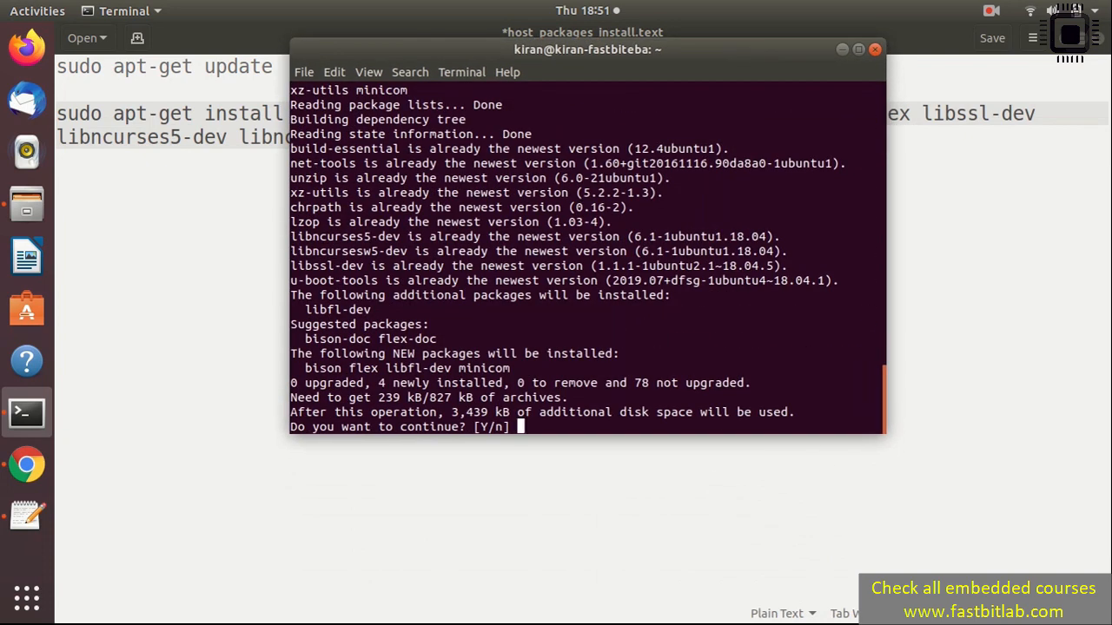
text(y)
text(cl)
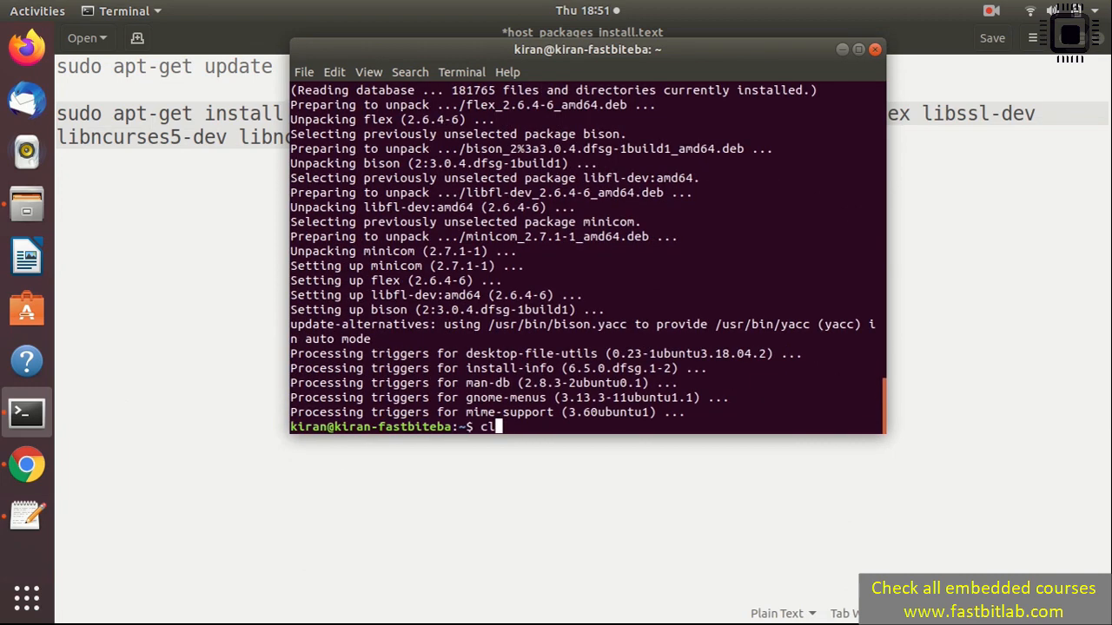
key(BackSpace)
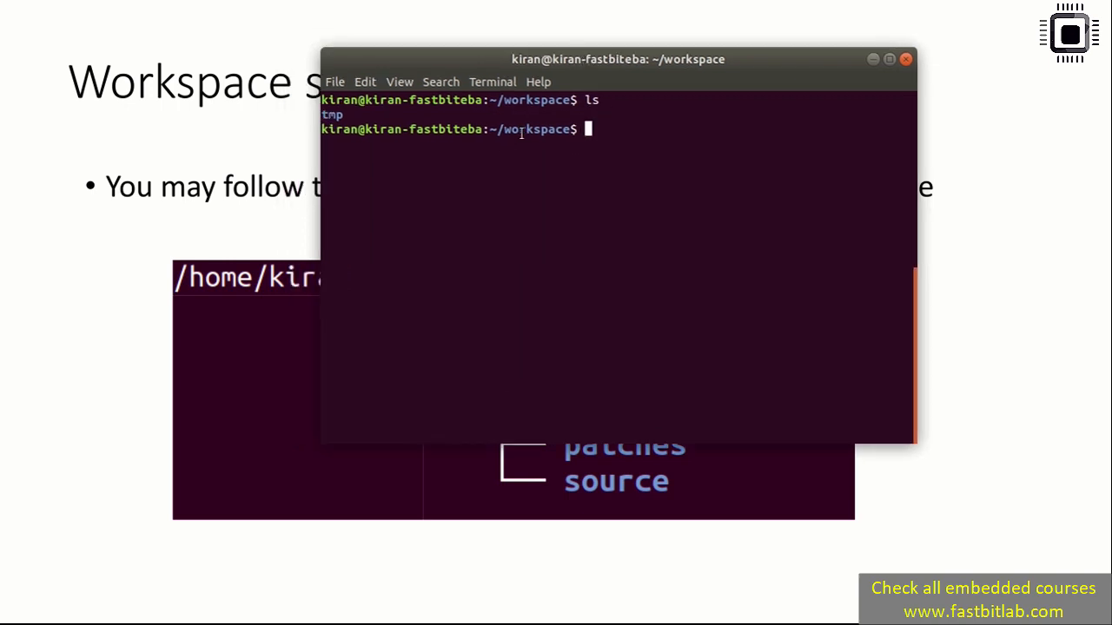
- Make ~/workspace/ldd with custom_drivers, patches, source and downloads subfolders and list them
text(pwd)
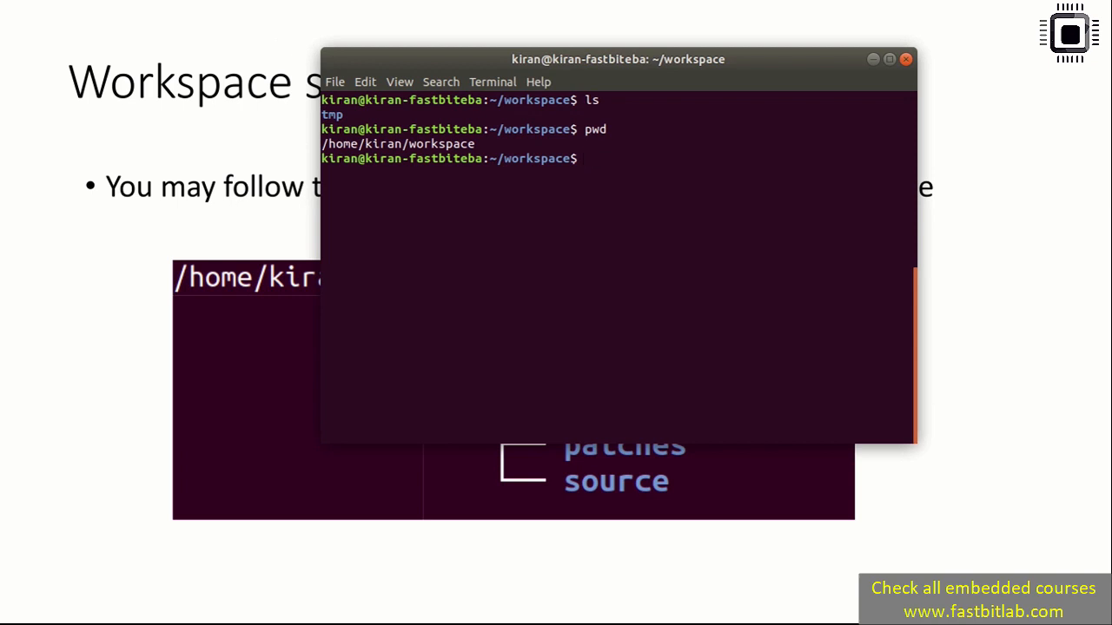
text(mkdir ldd)
text(c)
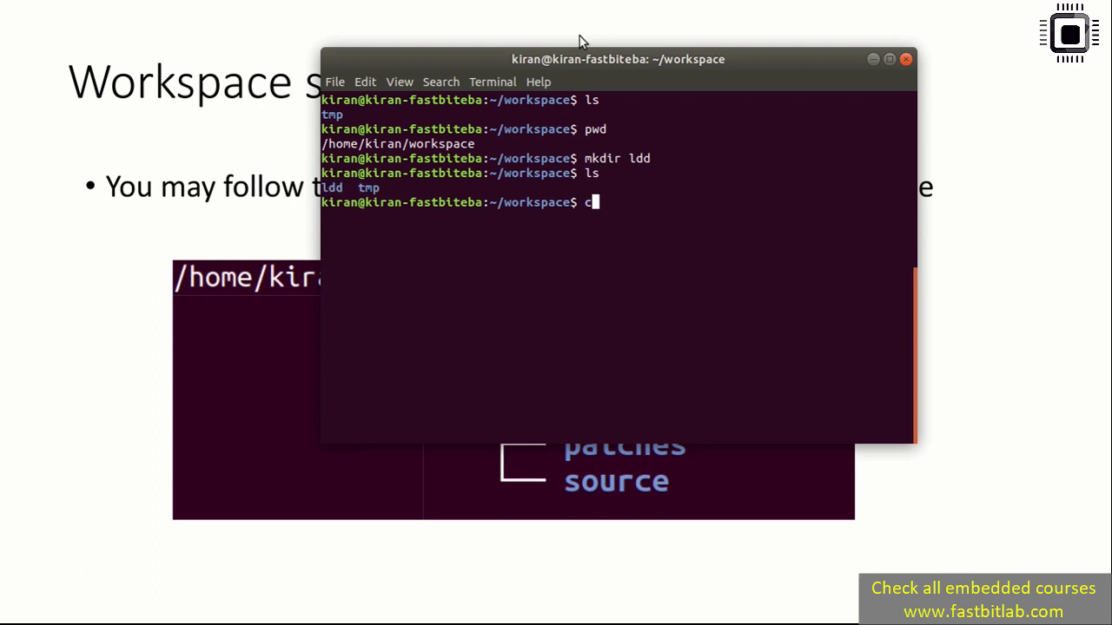
text(d ldd/)
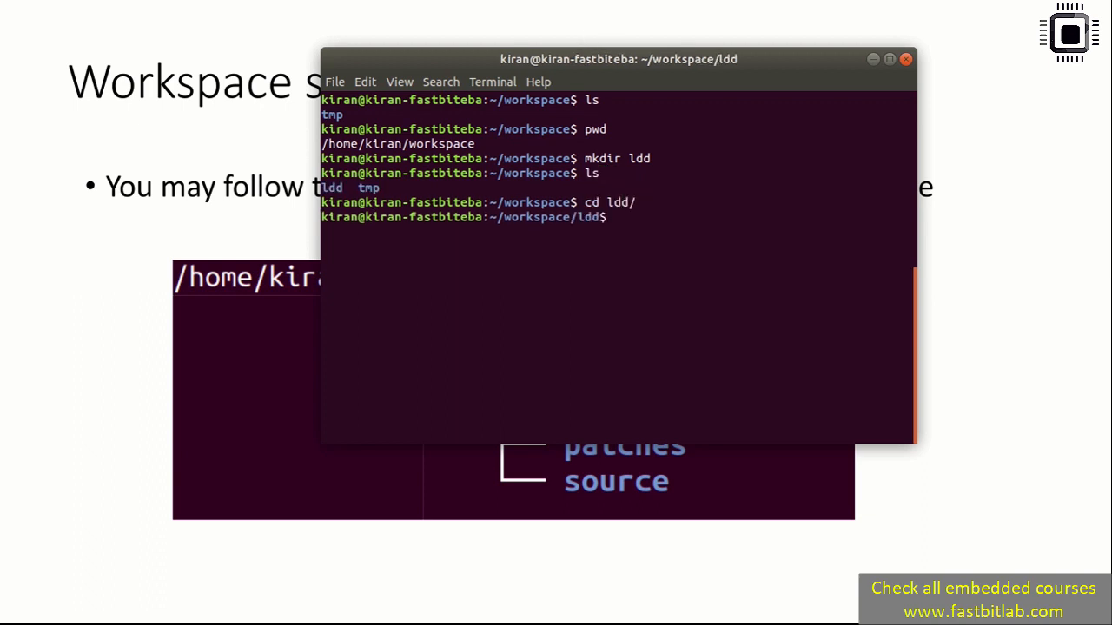
text(m)
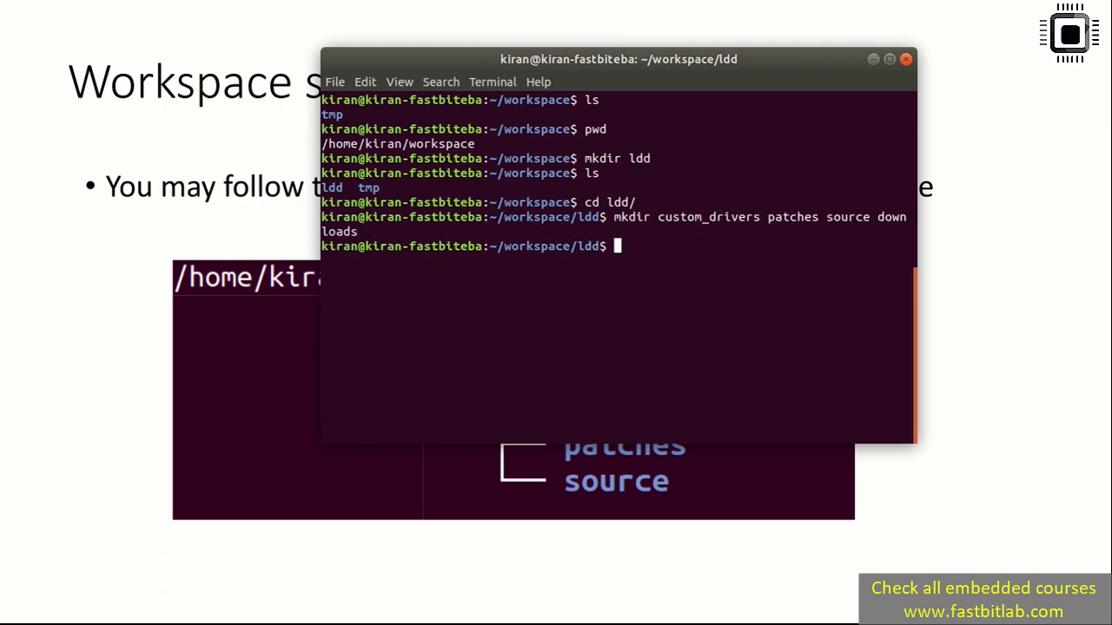
text(ls)
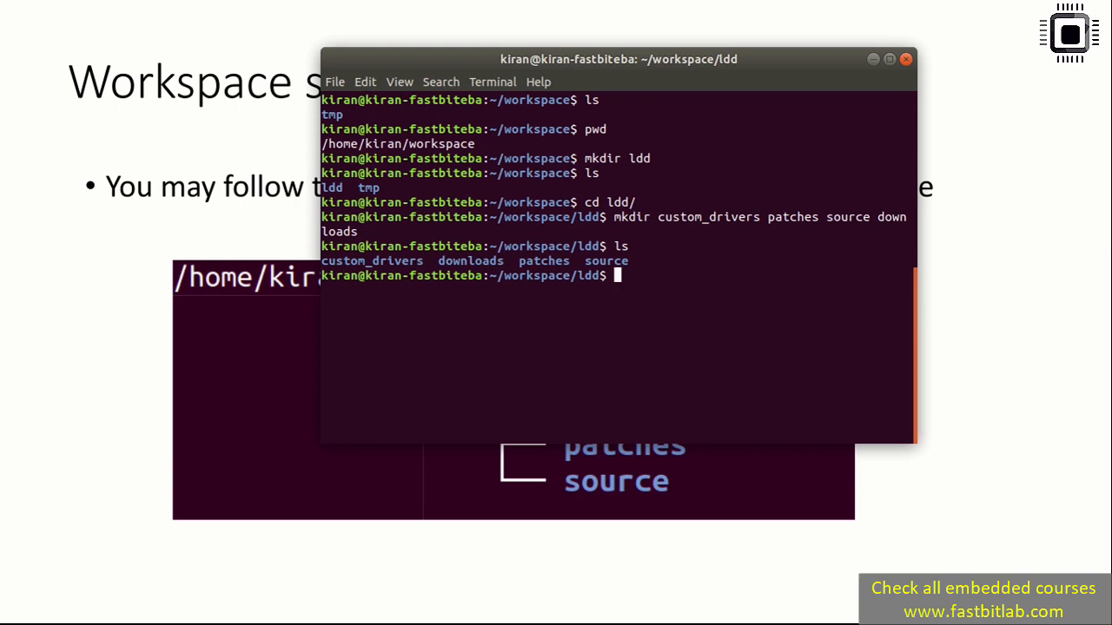
mouse_move(894, 254)
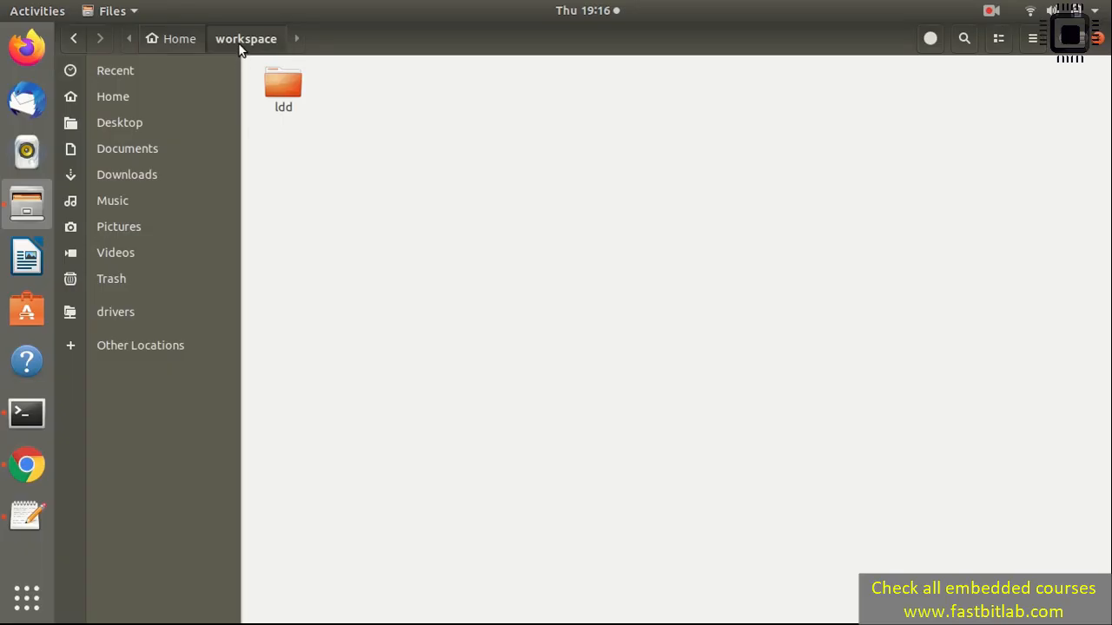
- Extract pre-built-images.zip inside ldd/downloads in Files
double_click(283, 84)
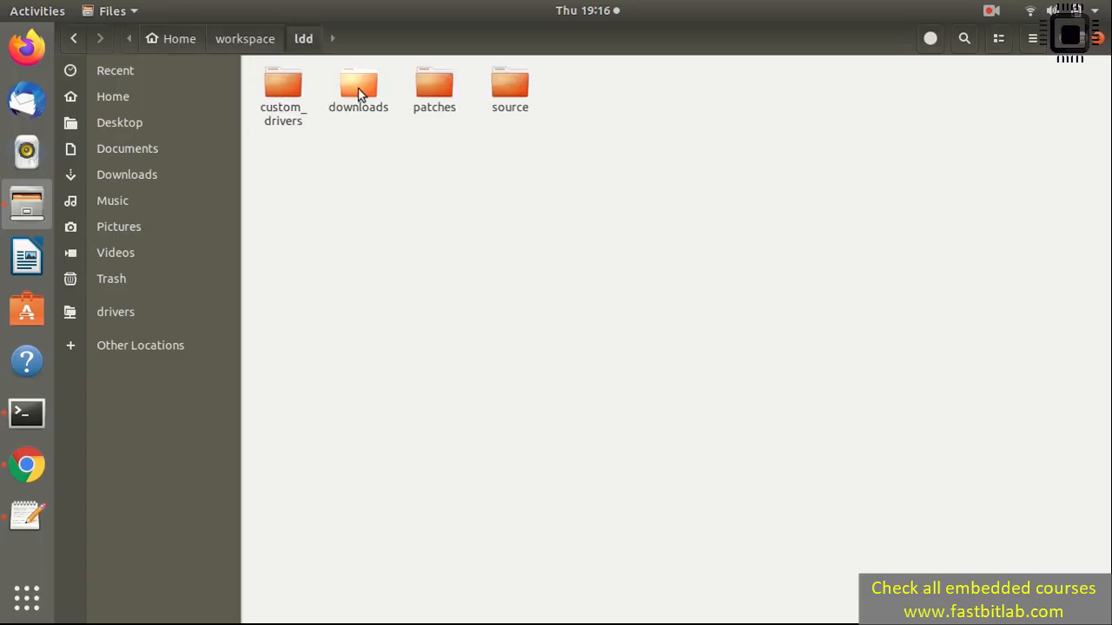
double_click(358, 86)
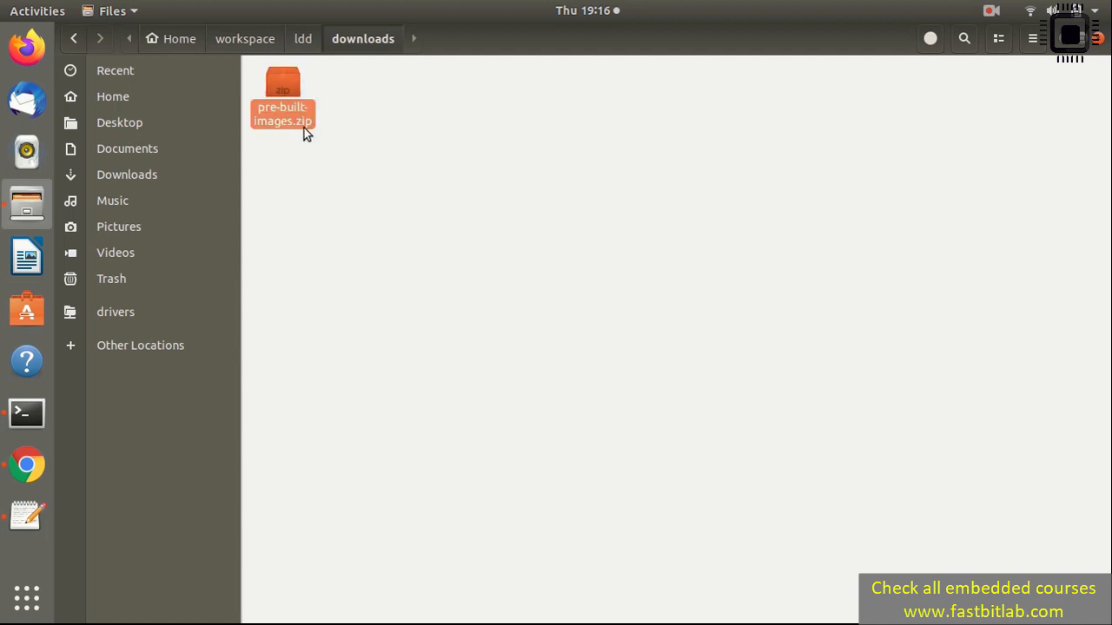
mouse_move(292, 121)
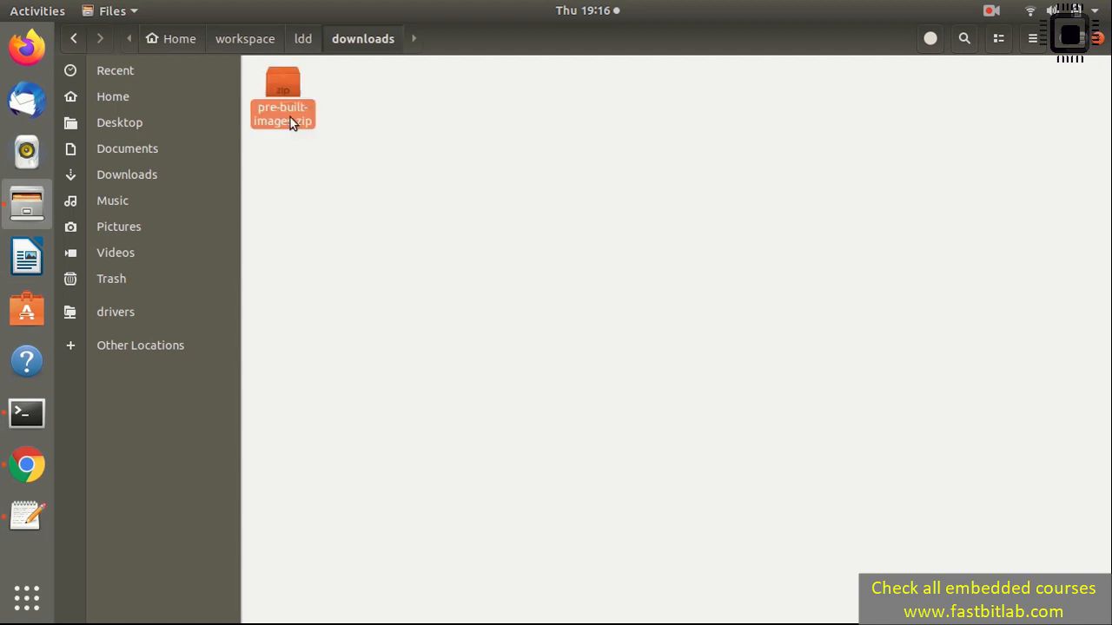
right_click(281, 96)
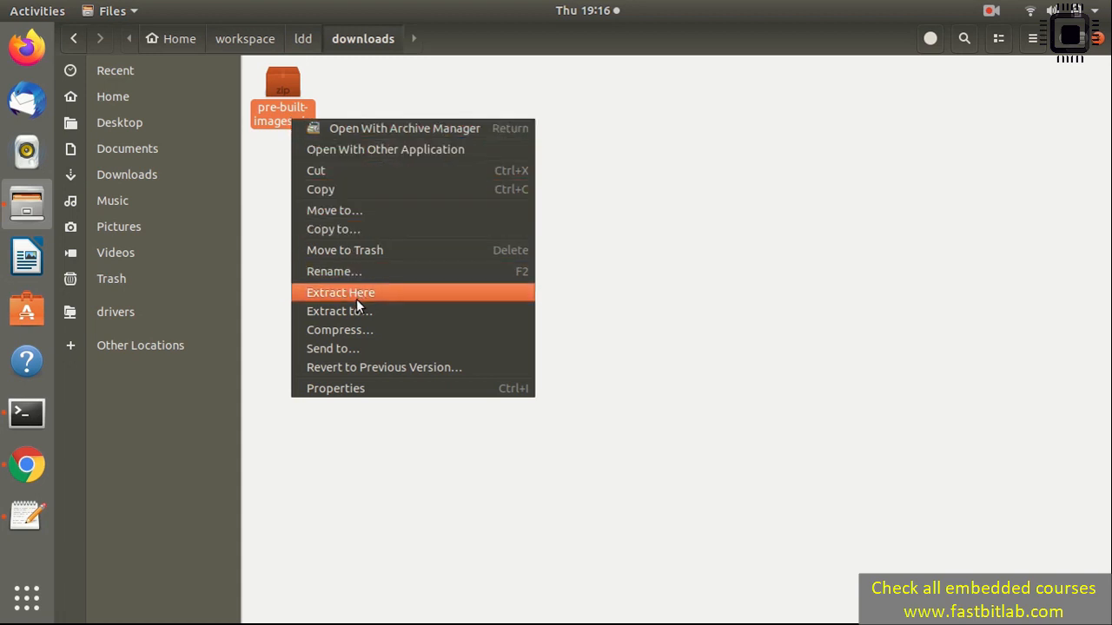
click(340, 292)
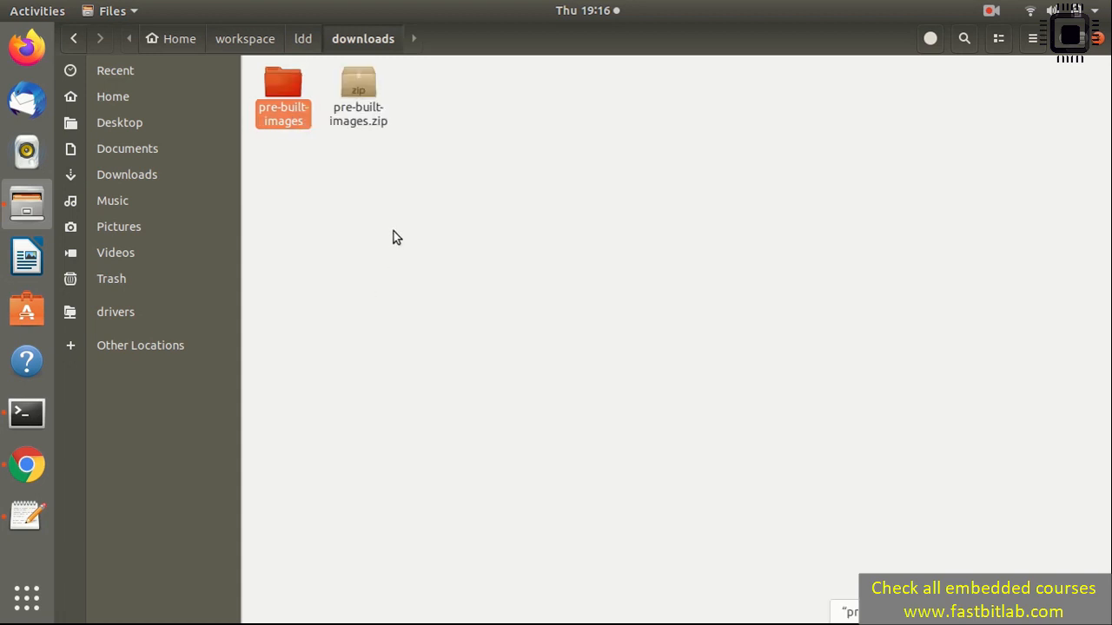
- Inspect the SD-boot folder's boot files (MLO, u-boot.img, uImage, dtb) and return to pre-built-images
click(281, 95)
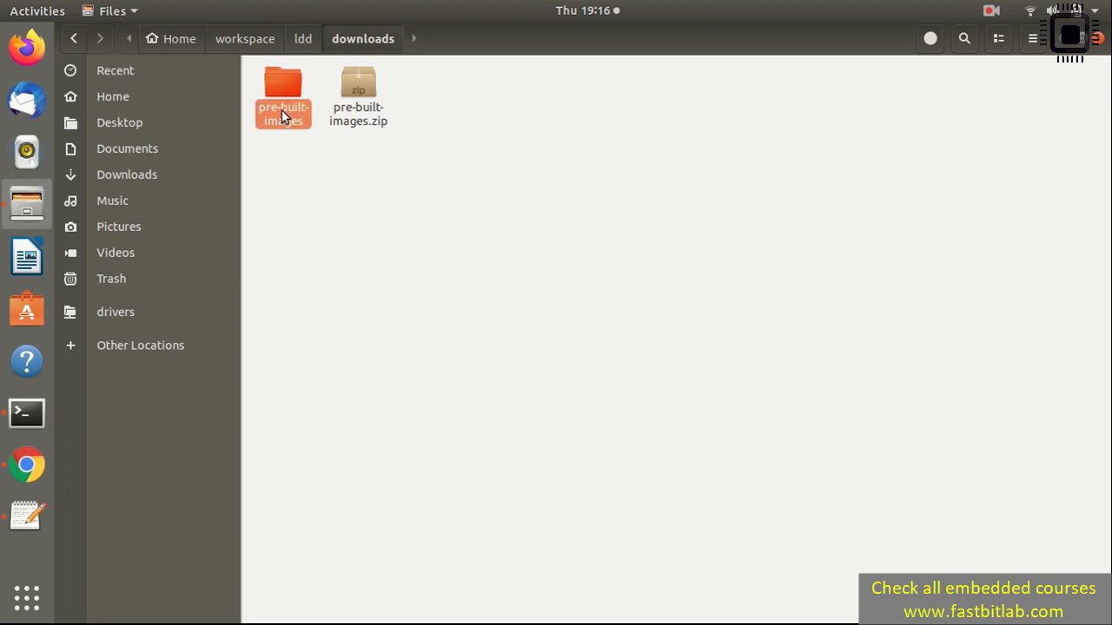
double_click(281, 95)
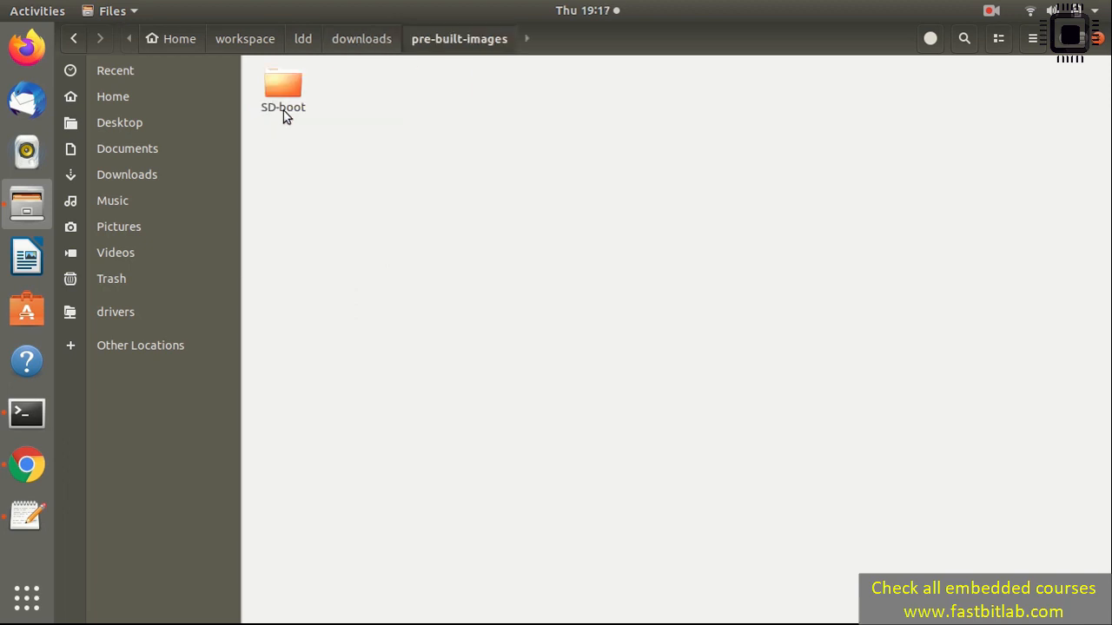
double_click(282, 91)
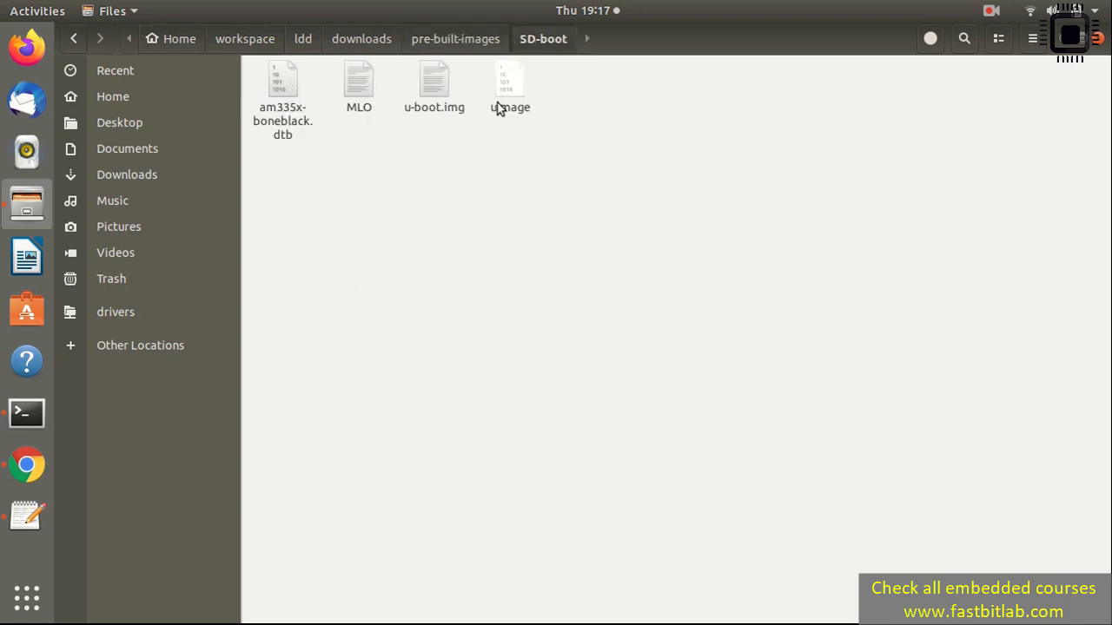
click(459, 38)
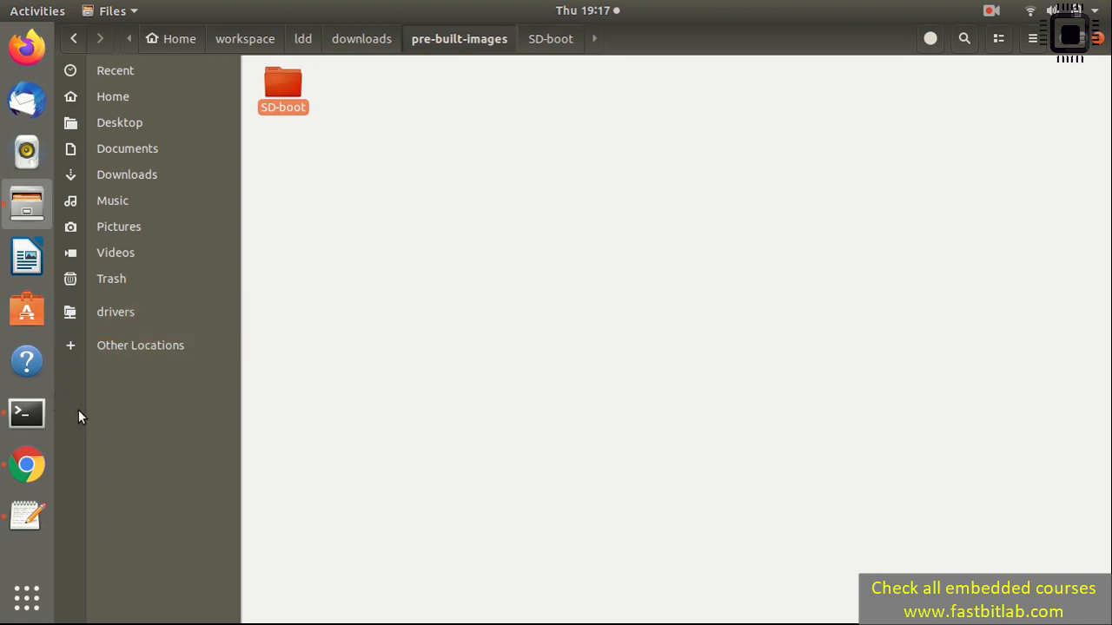
mouse_move(73, 437)
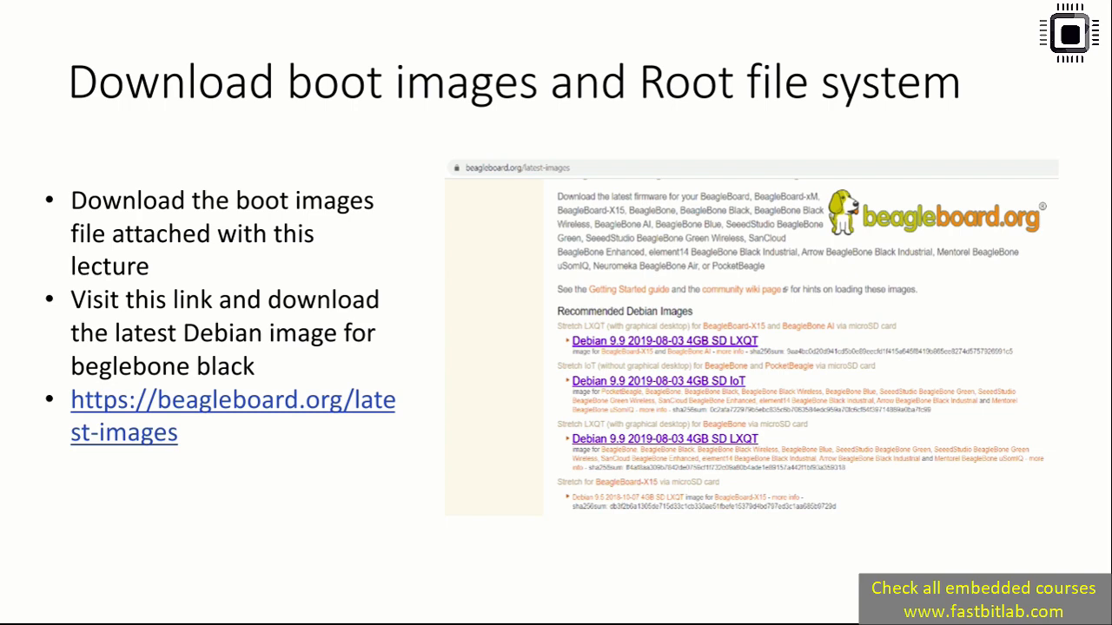
- Switch from the PowerPoint slide to the Chrome browser showing beaglebone results
click(350, 35)
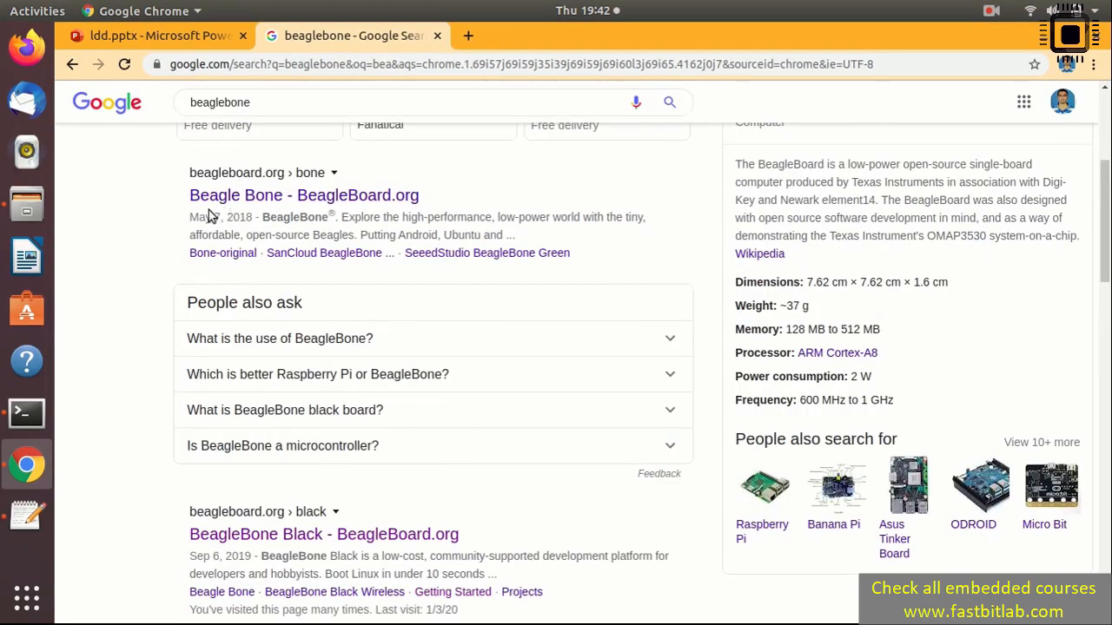
mouse_move(302, 194)
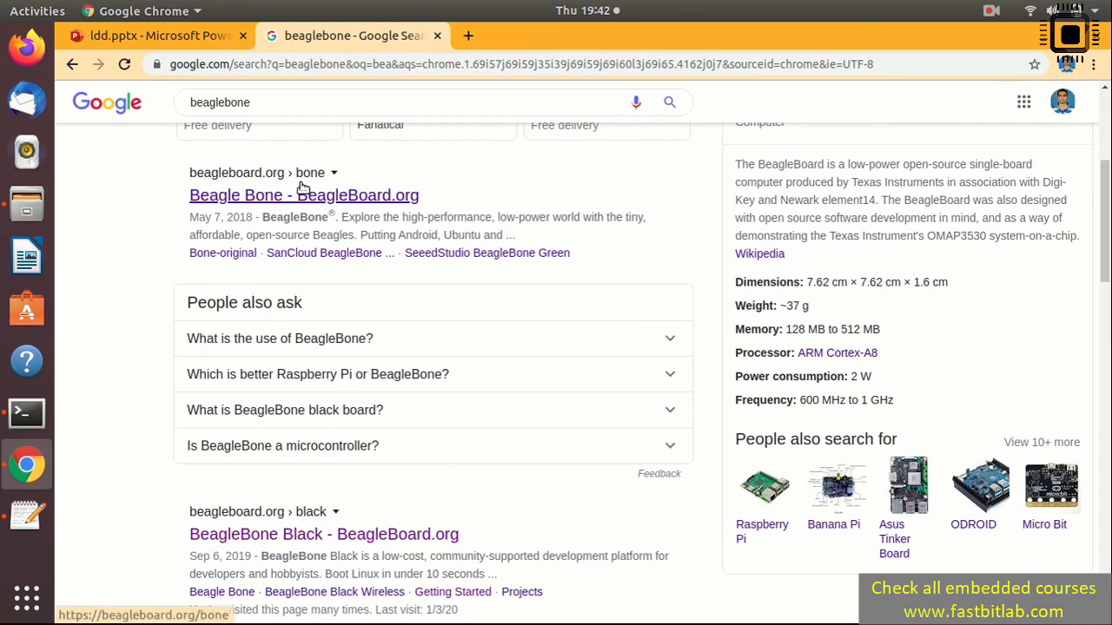
- From the BeagleBone search result, reach the Latest Software Images page via the Start menu
click(302, 195)
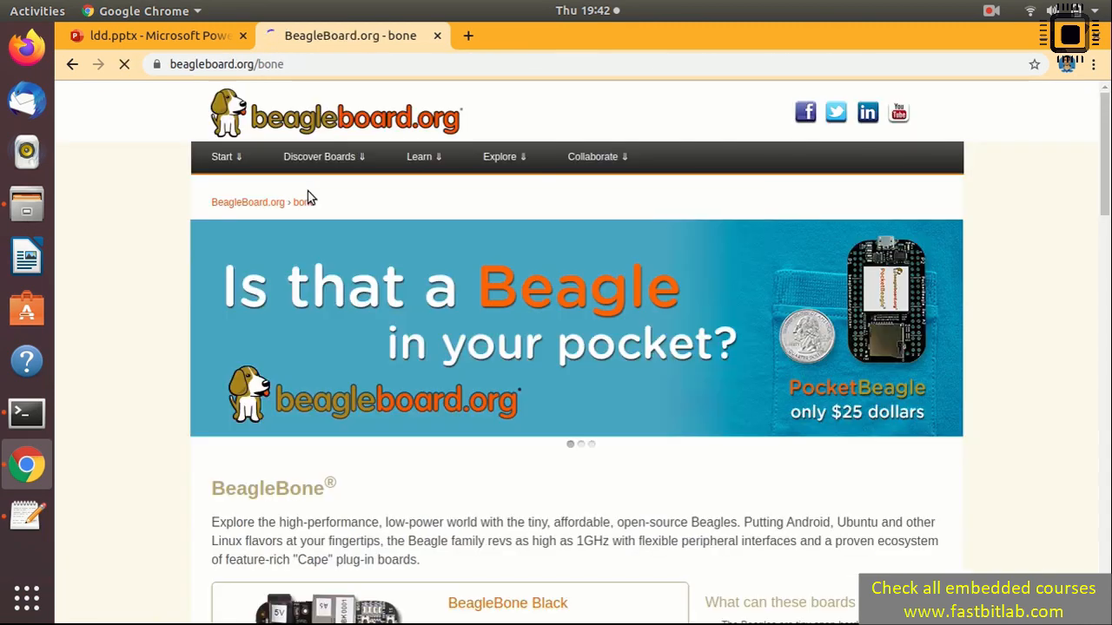
click(223, 156)
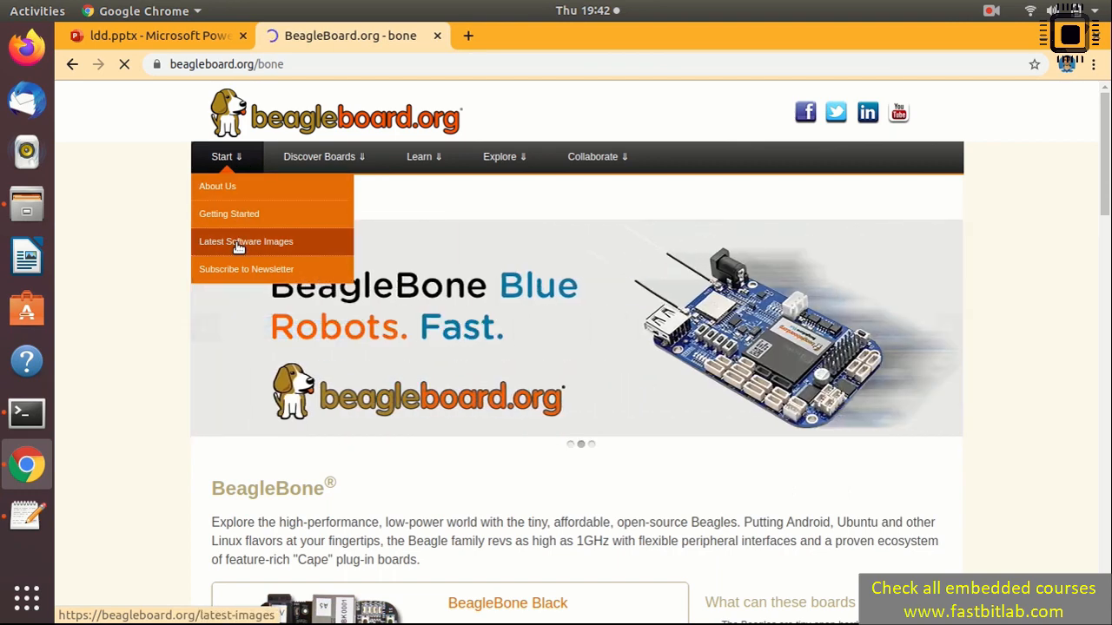
click(247, 241)
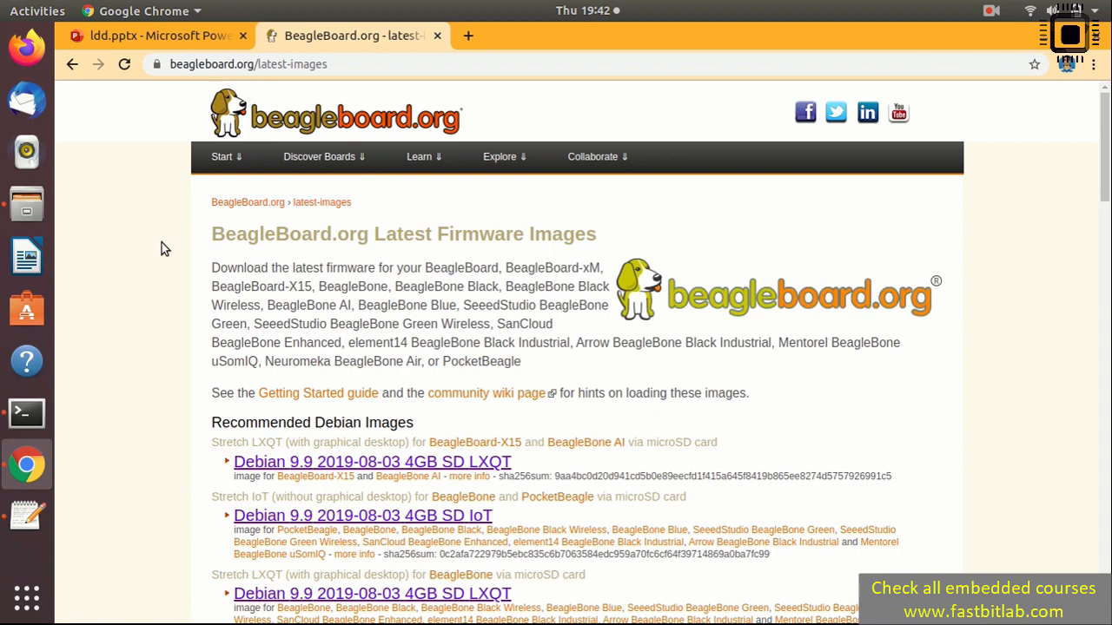
- Start downloading the Debian 9.9 2019-08-03 4GB SD IoT image from Recommended Debian Images
scroll(down, 3)
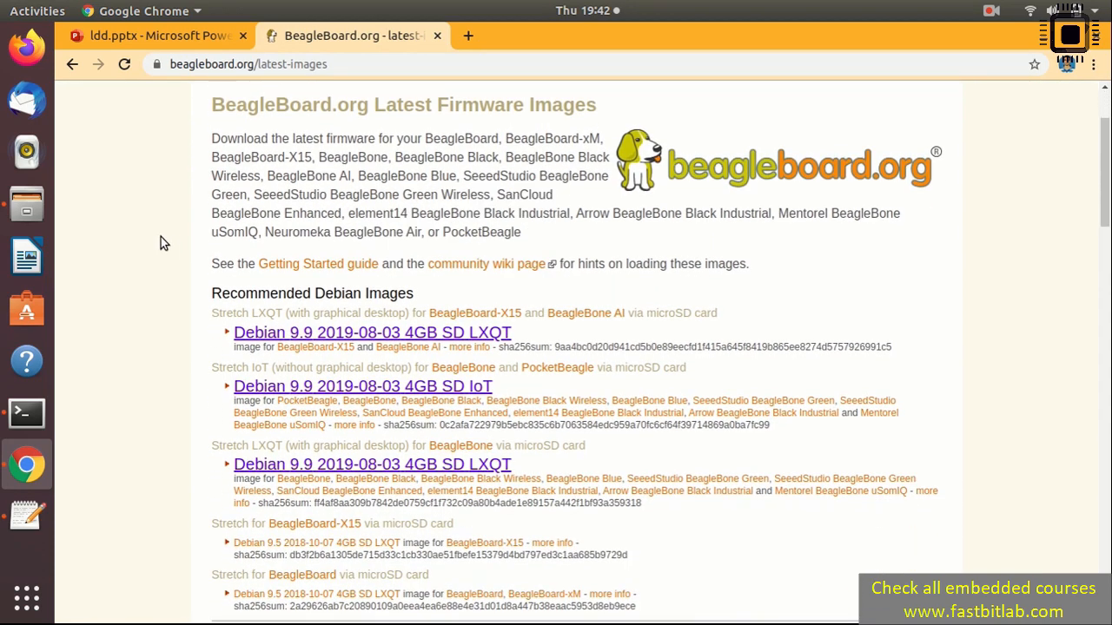
scroll(down, 3)
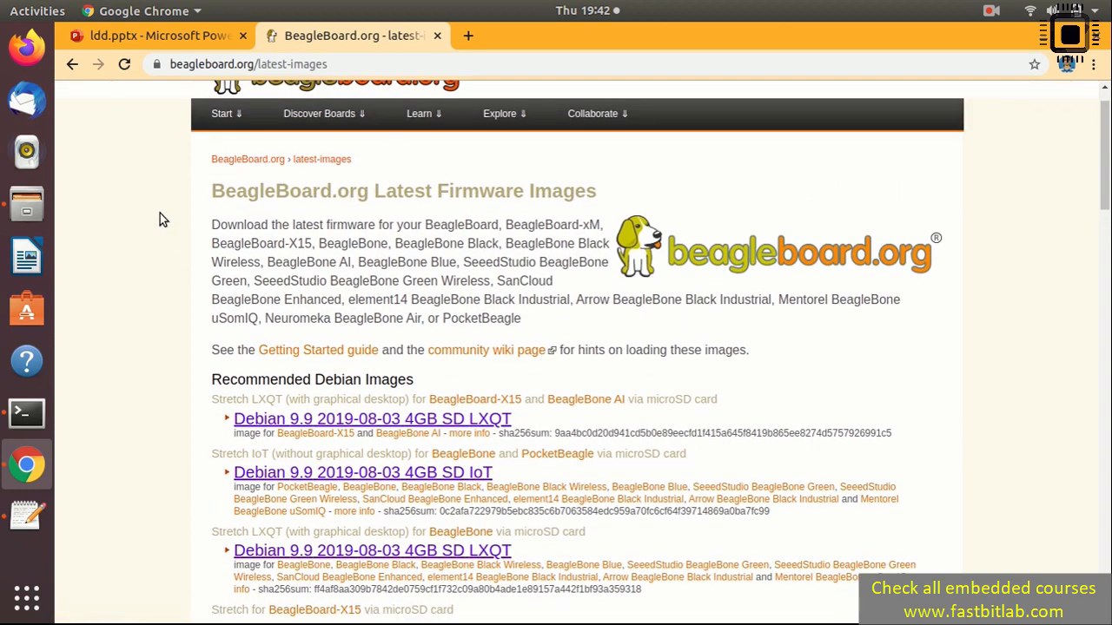
scroll(down, 3)
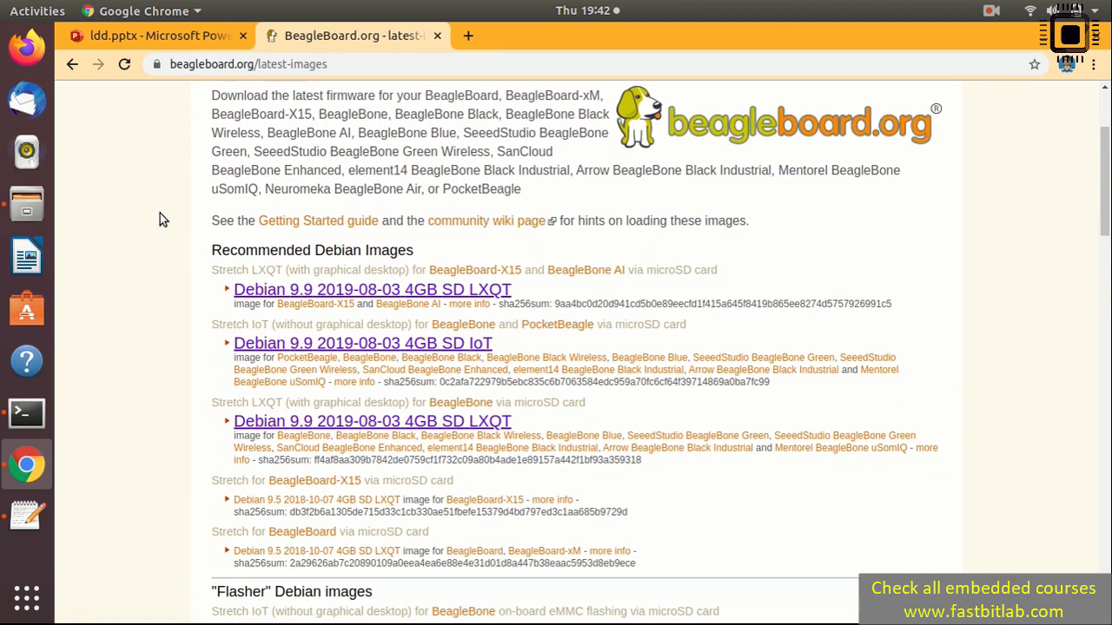
mouse_move(286, 288)
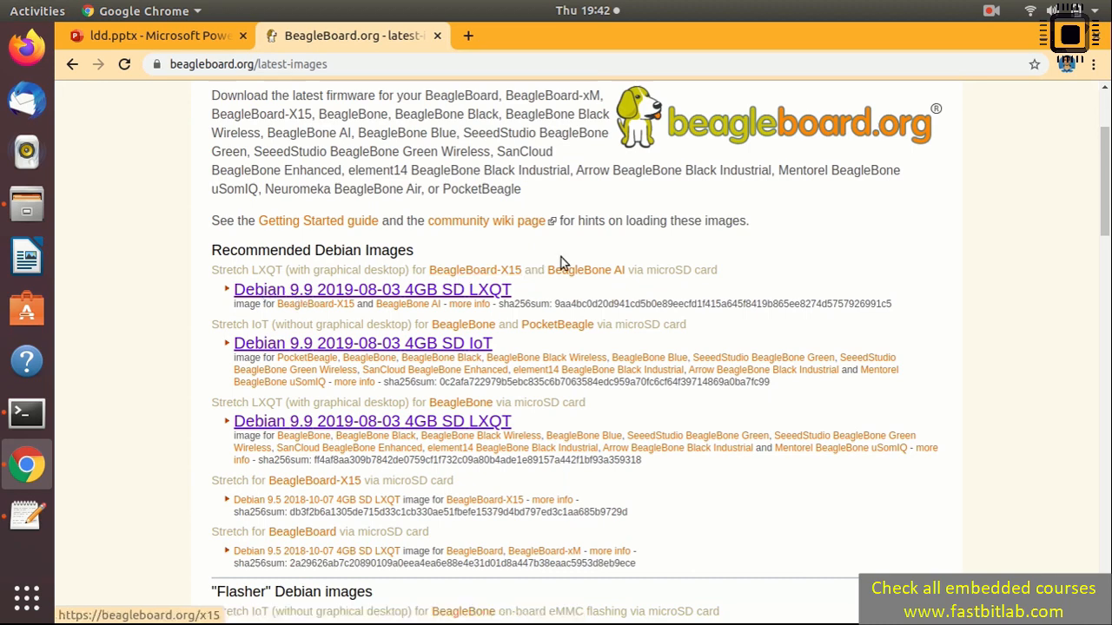
scroll(down, 3)
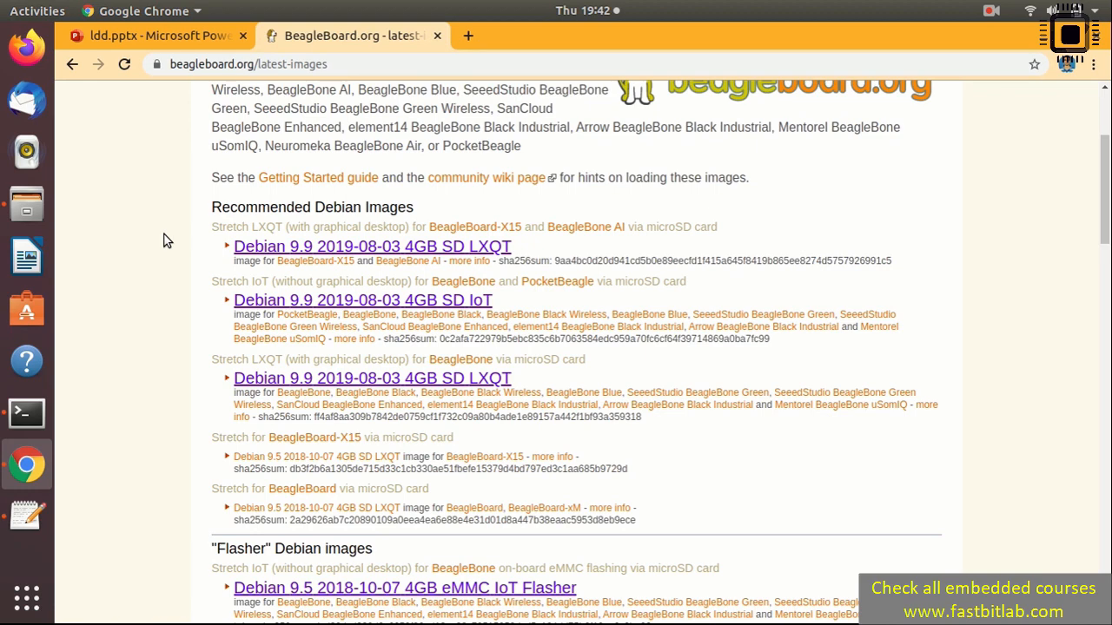
scroll(down, 3)
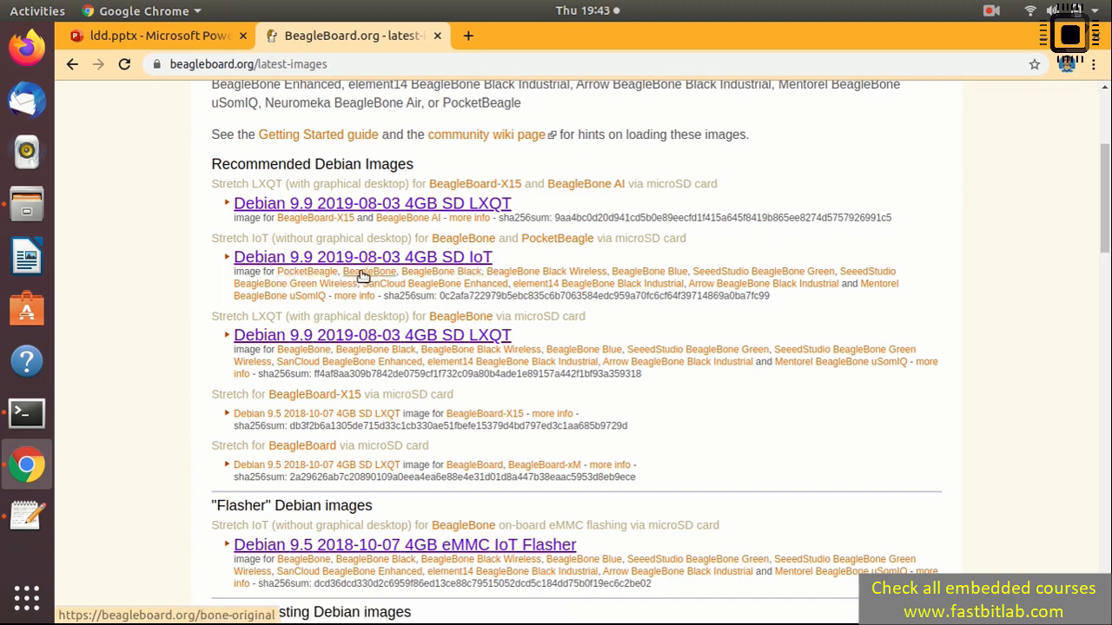
mouse_move(570, 282)
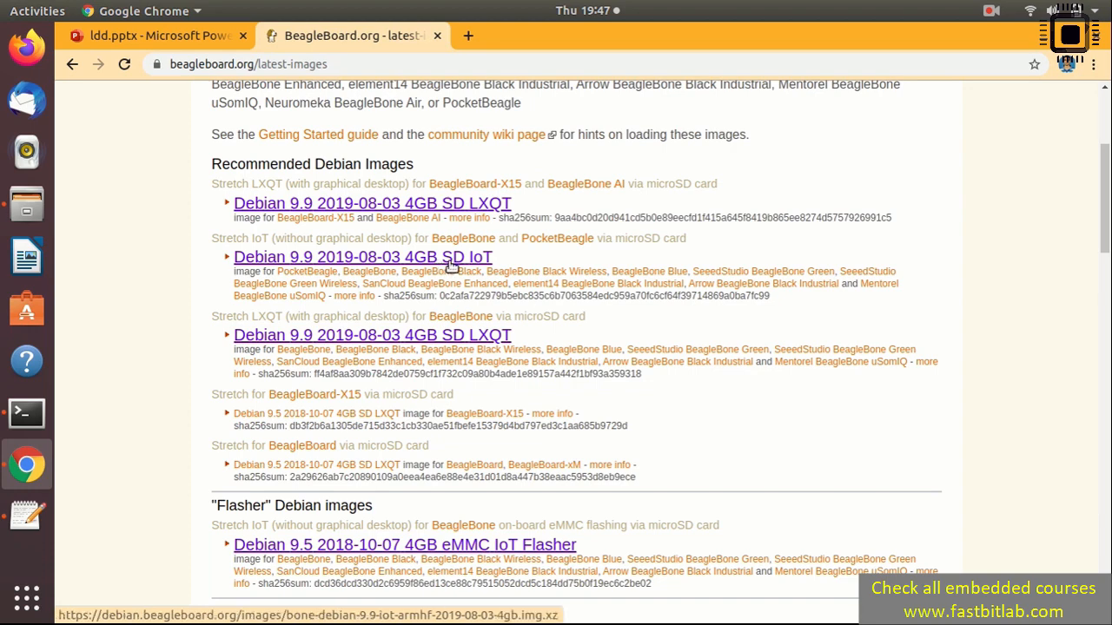
click(361, 257)
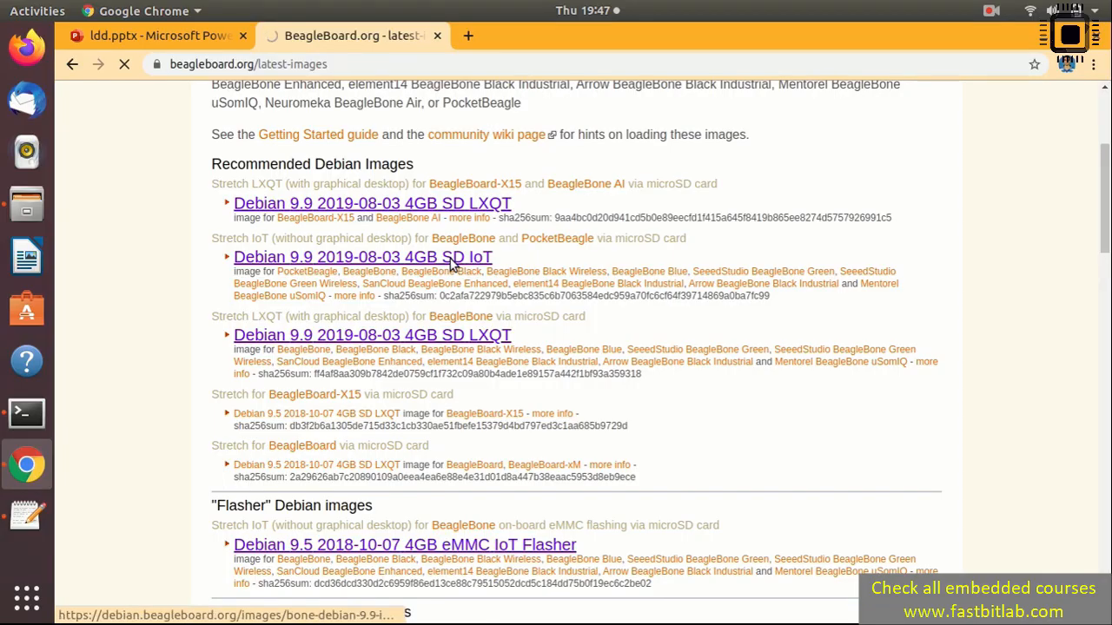
click(361, 257)
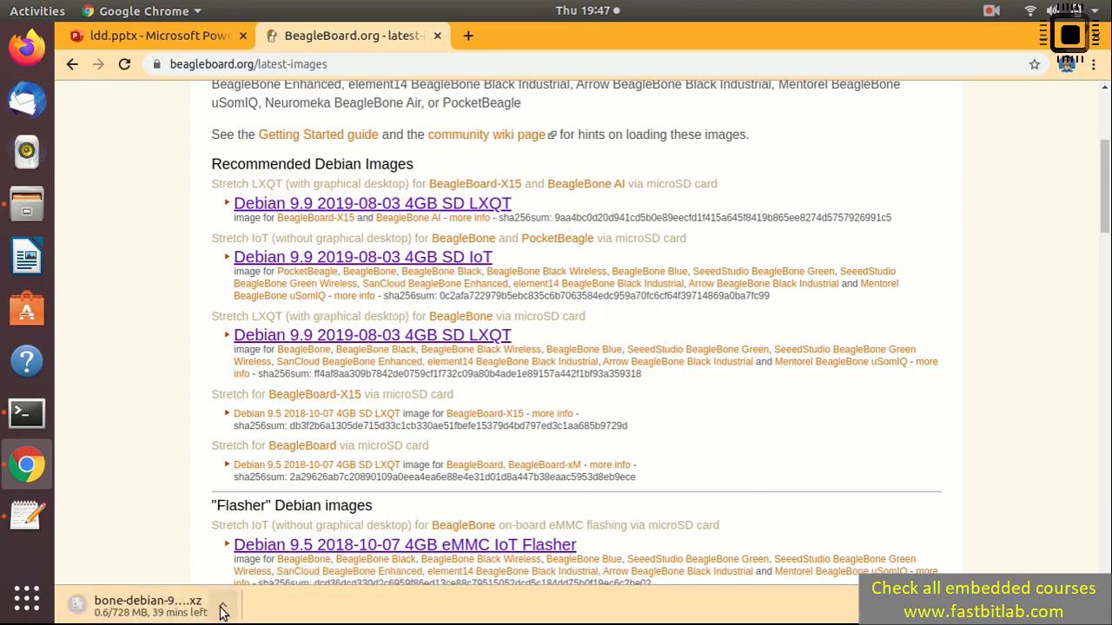